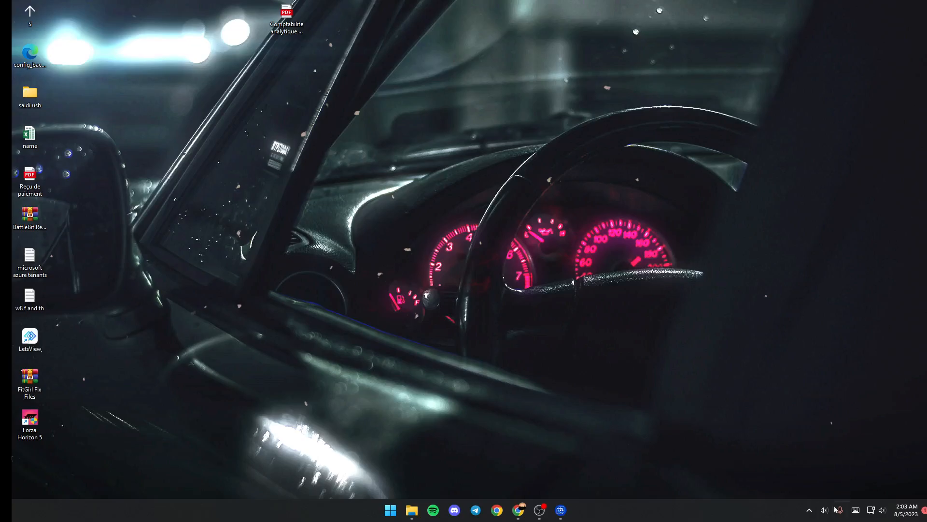
- Locate Wallpaper Engine in the Steam library via the tray quick options
right_click(539, 510)
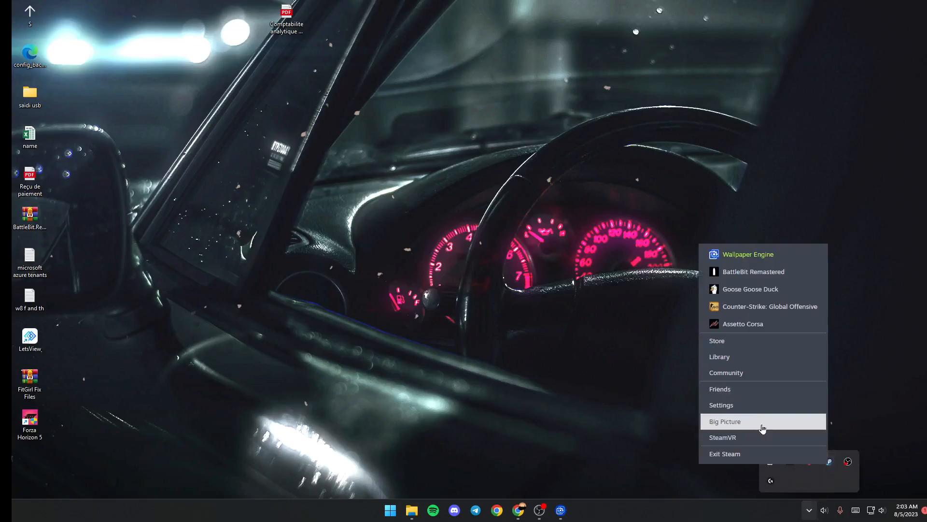
click(720, 356)
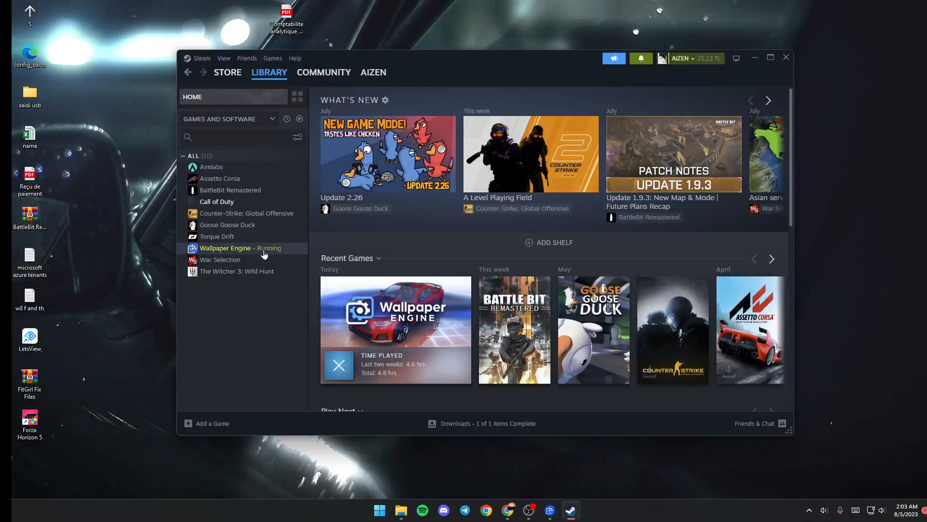
click(239, 248)
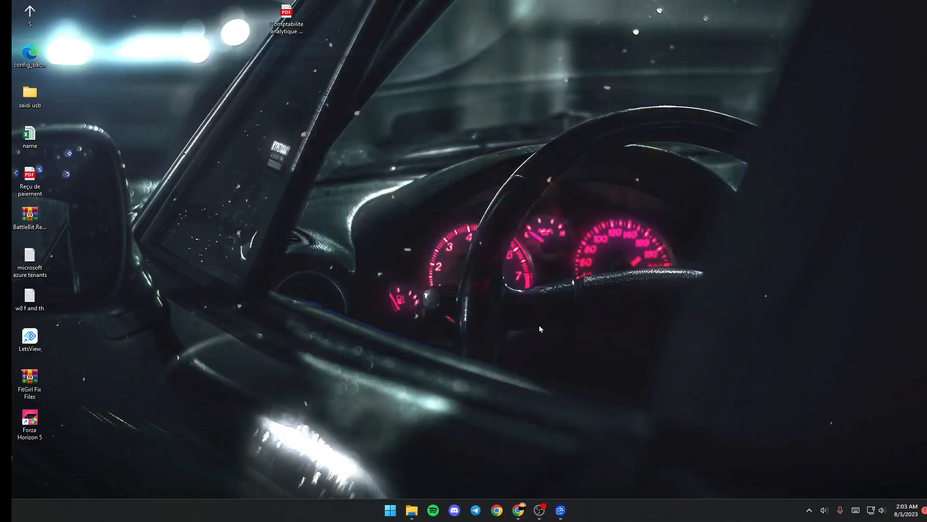
mouse_move(661, 388)
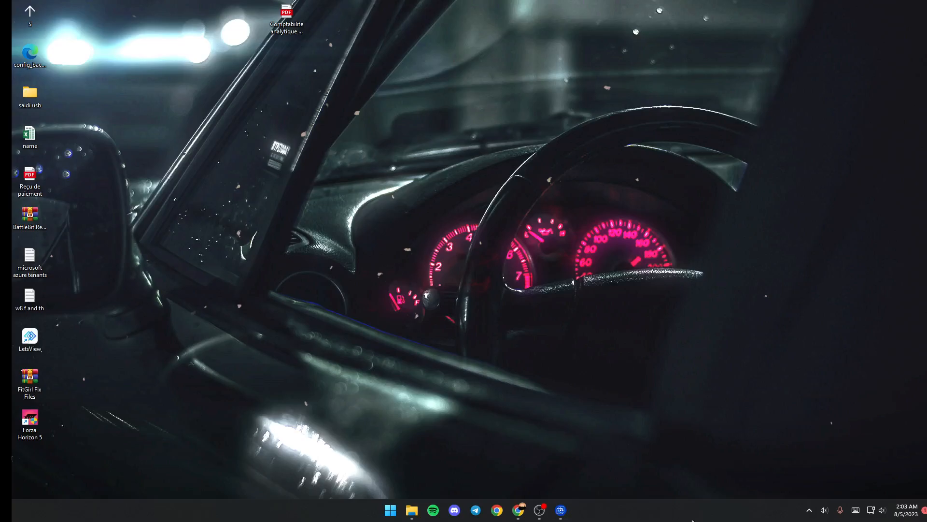
mouse_move(809, 509)
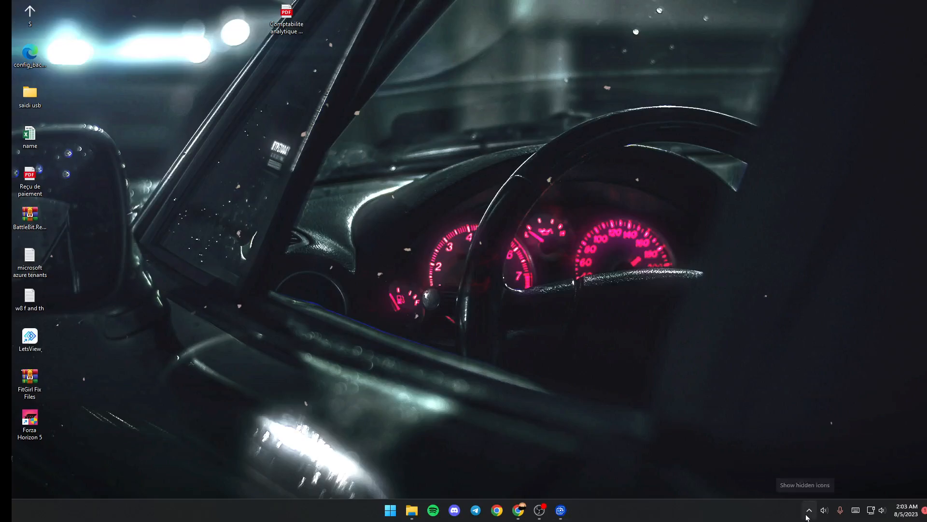
- Launch Wallpaper Engine's wallpaper browser from its hidden tray icon via Change Wallpaper
click(808, 509)
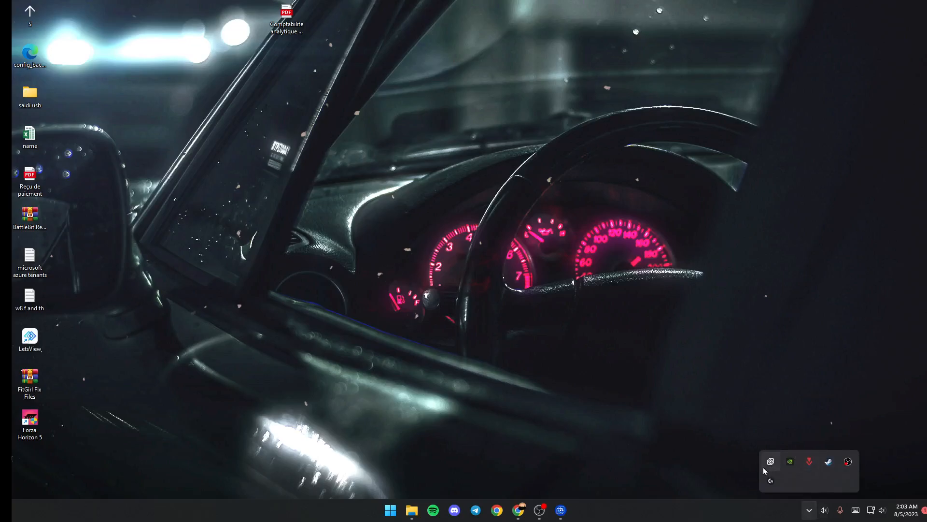
mouse_move(771, 462)
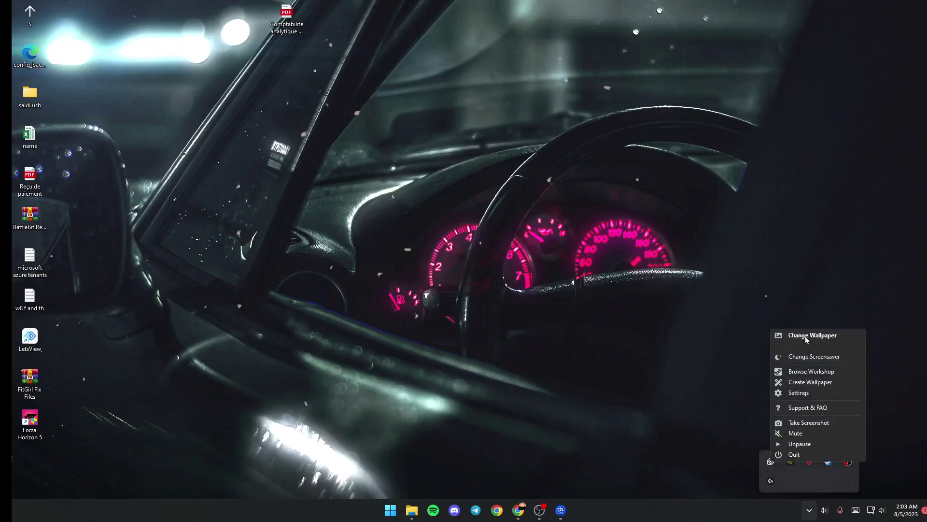
mouse_move(812, 335)
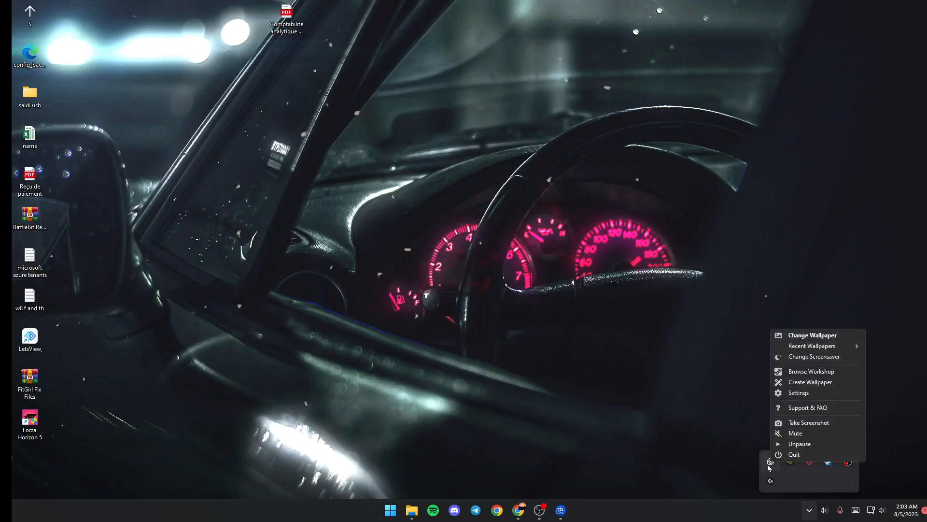
click(813, 336)
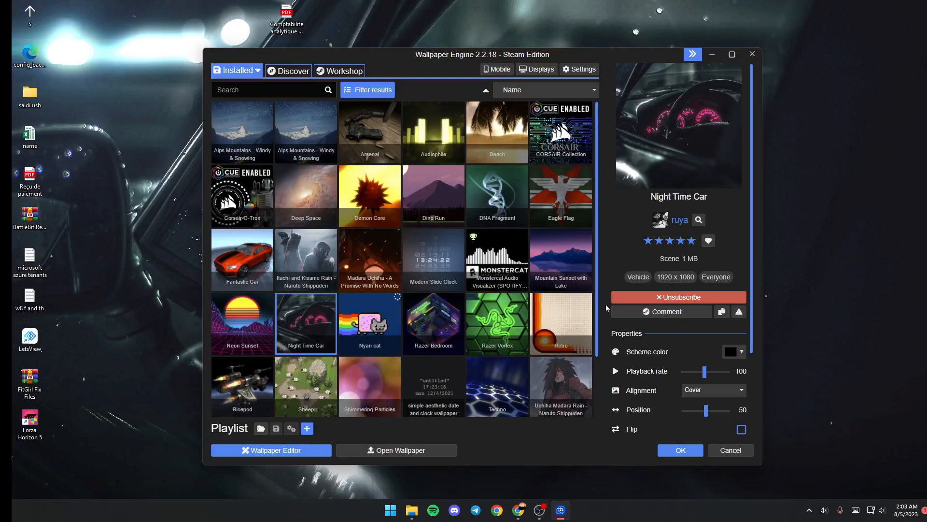
mouse_move(626, 212)
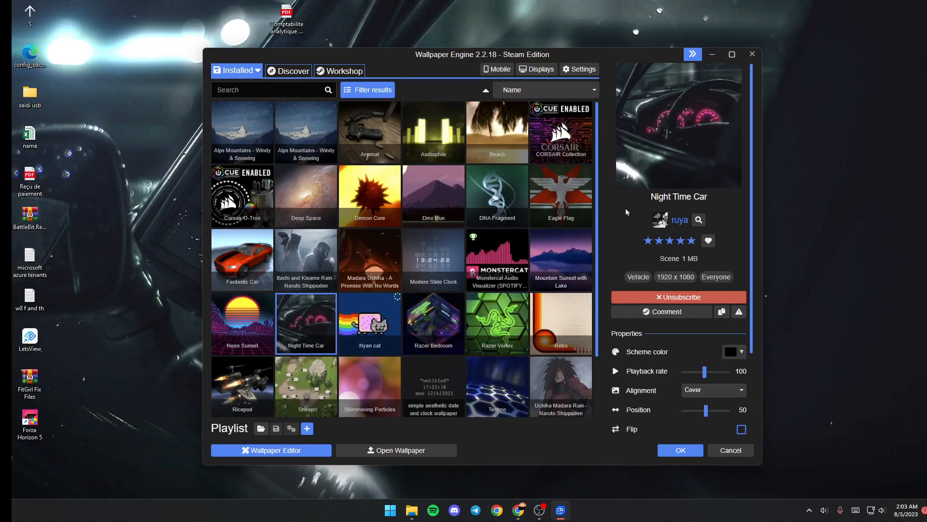
mouse_move(559, 458)
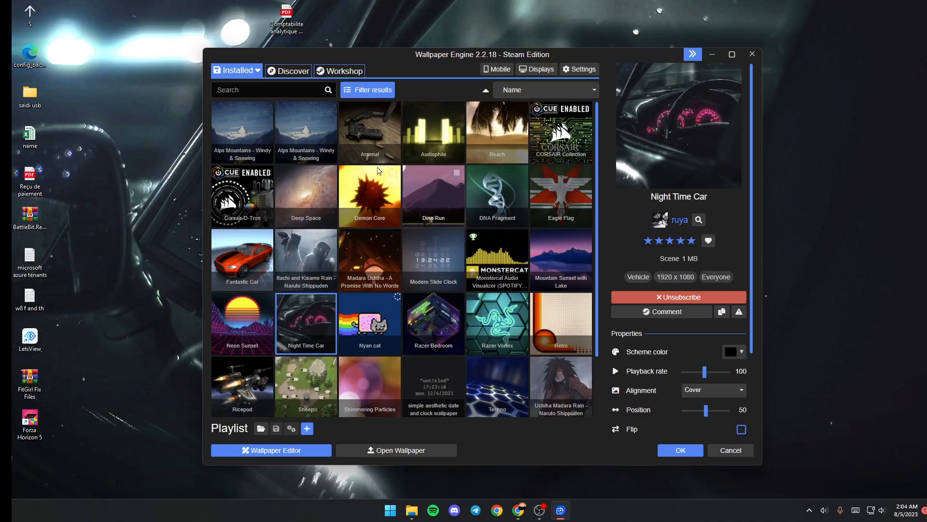
mouse_move(306, 195)
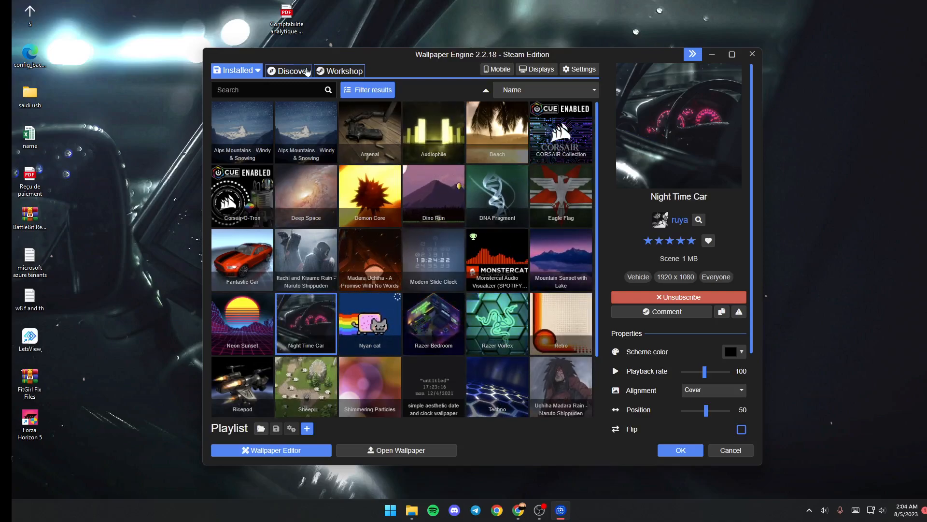
- Browse the Discover featured wallpapers, then the top-rated Workshop catalog
click(291, 71)
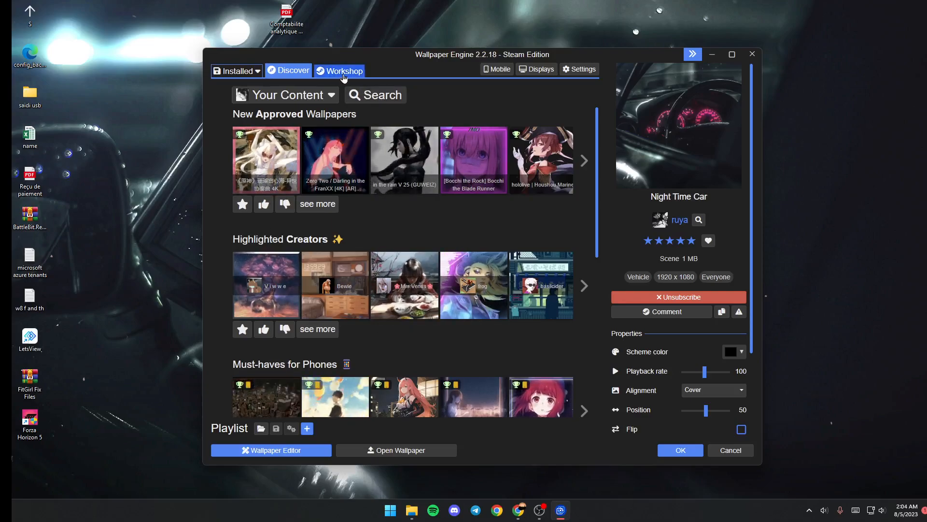
click(343, 70)
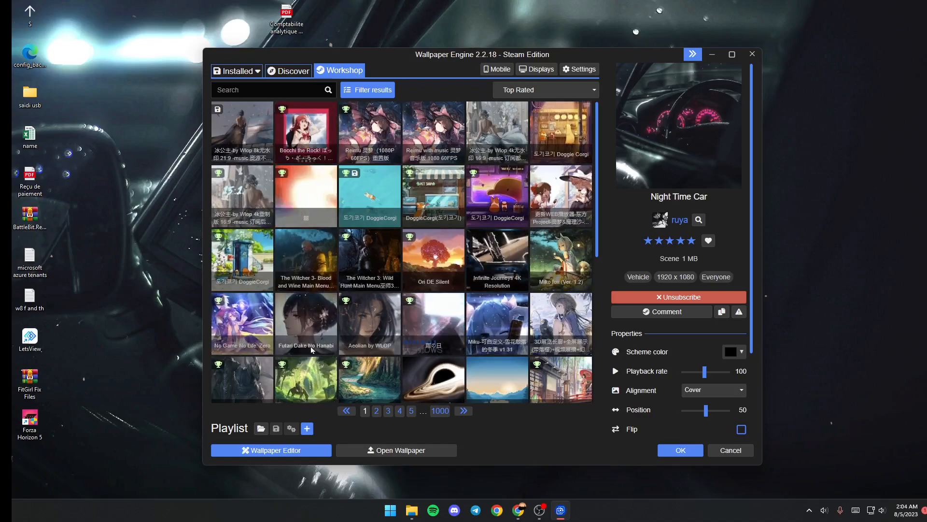
- Scroll through the Workshop grid, then return to the Installed wallpapers list
scroll(down, 3)
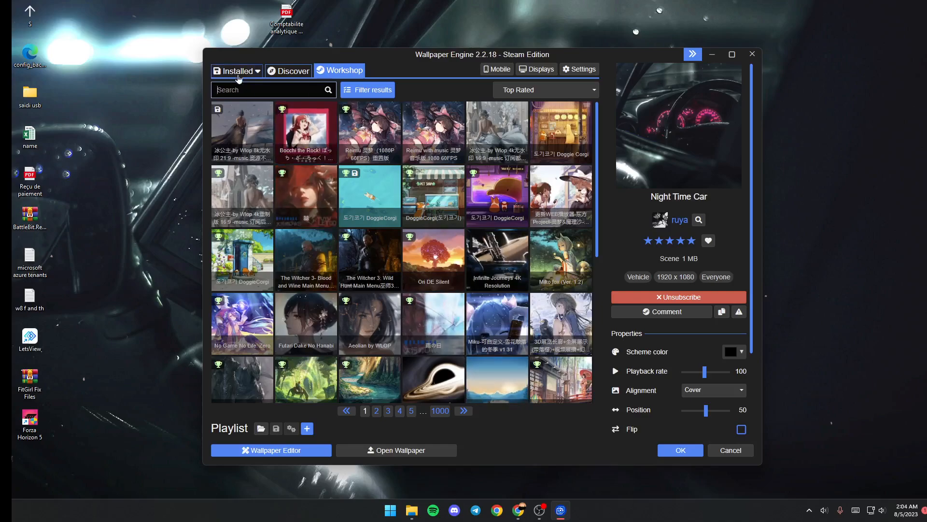
click(236, 71)
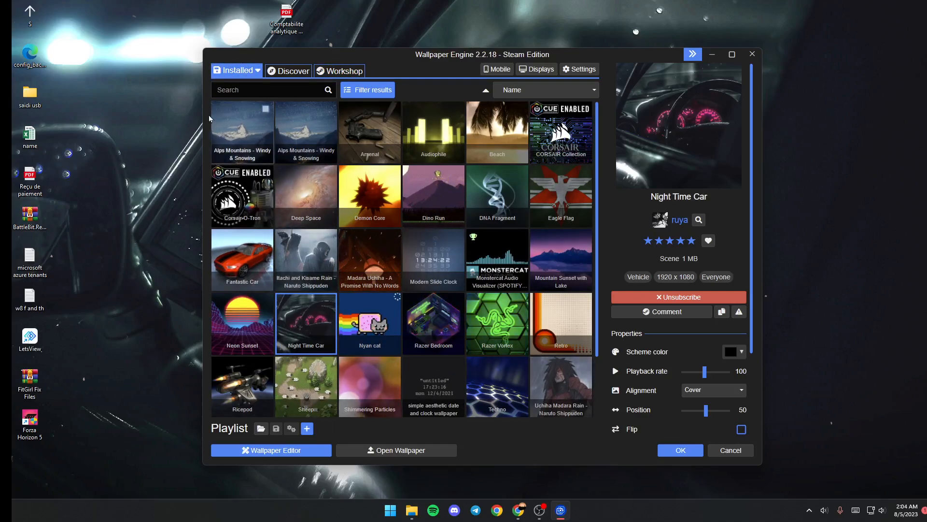
click(235, 70)
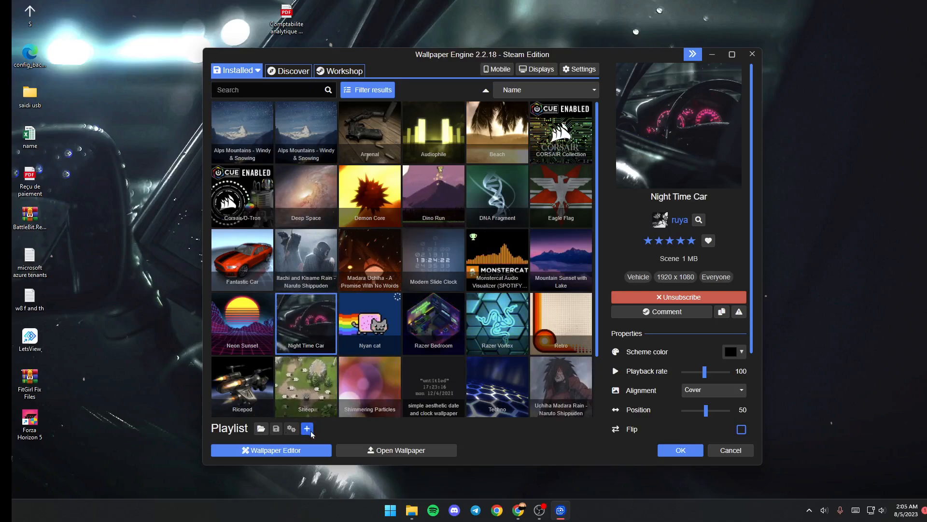
- Build a playlist of Night Time Car, Mountain Sunset with Lake, Fantastic Car and Neon Sunset
click(307, 428)
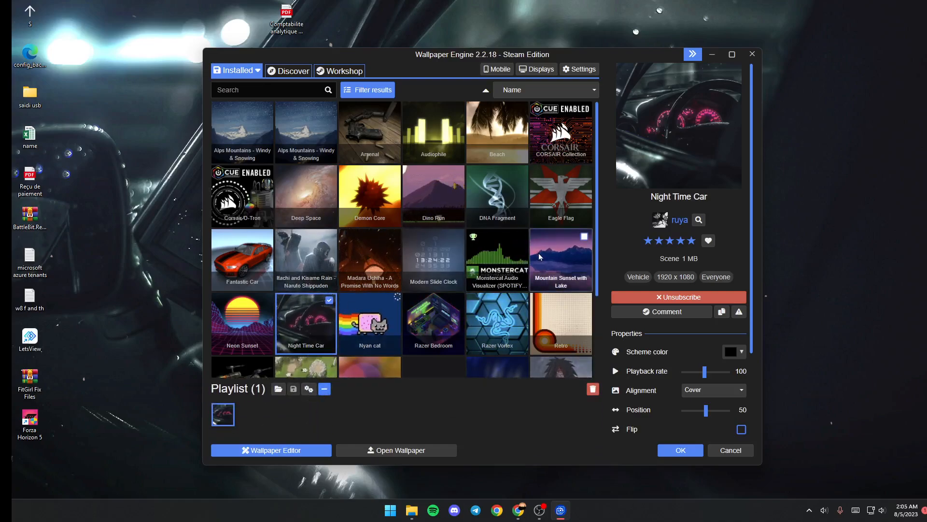
mouse_move(449, 276)
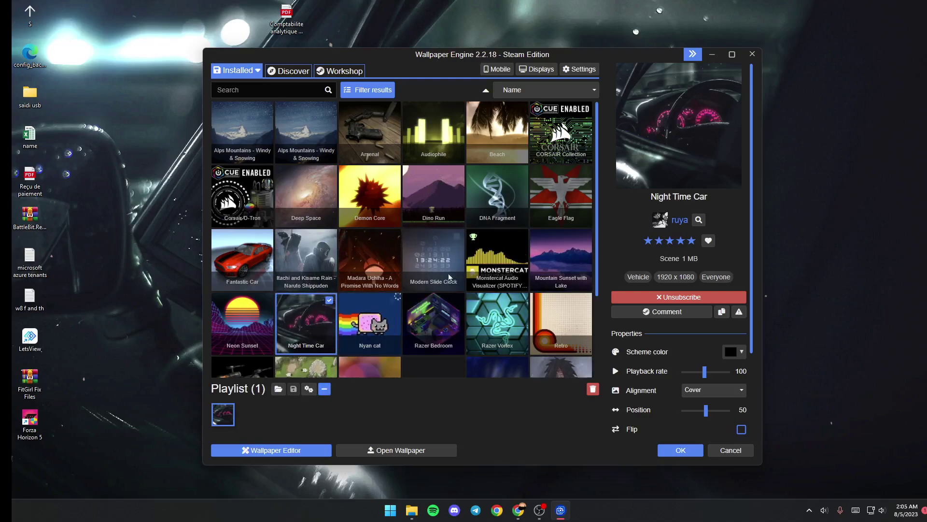
click(559, 259)
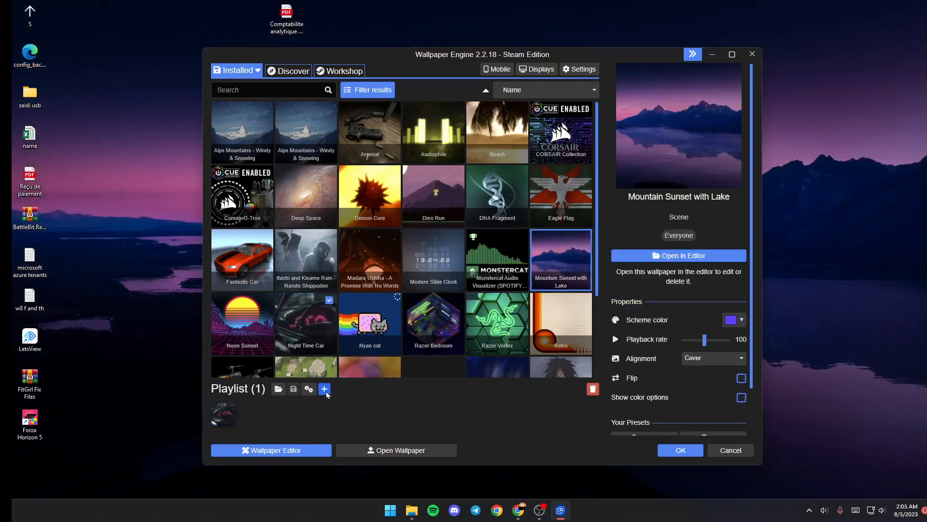
click(324, 388)
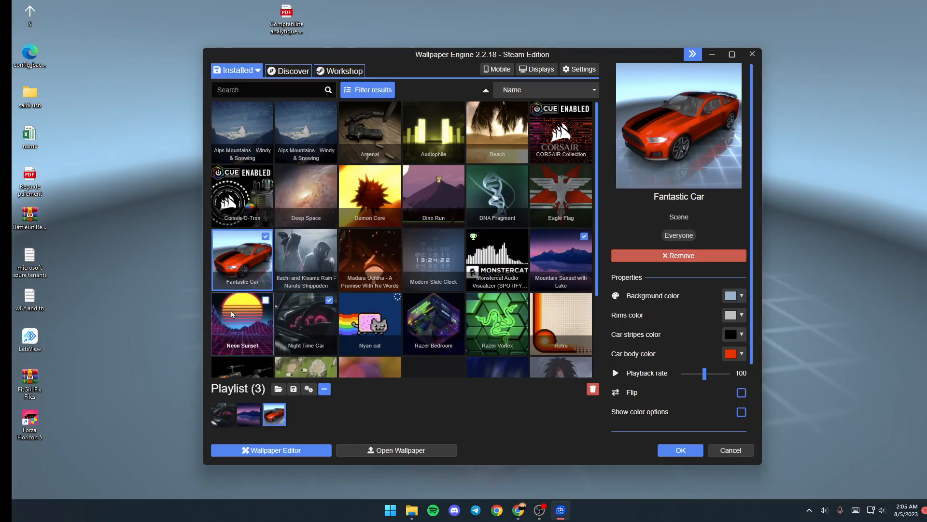
click(306, 322)
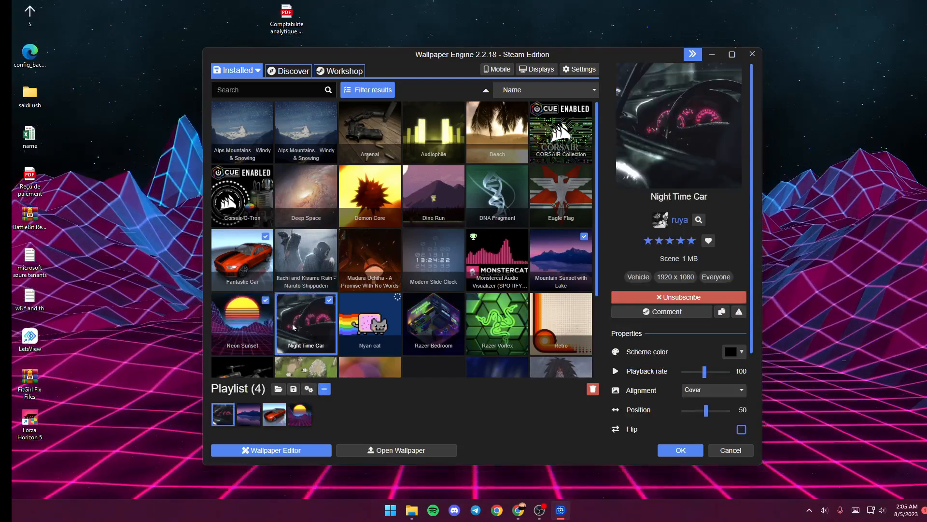
- Cancel out of saving the playlist, then clear all its wallpapers with the trash icon
click(294, 388)
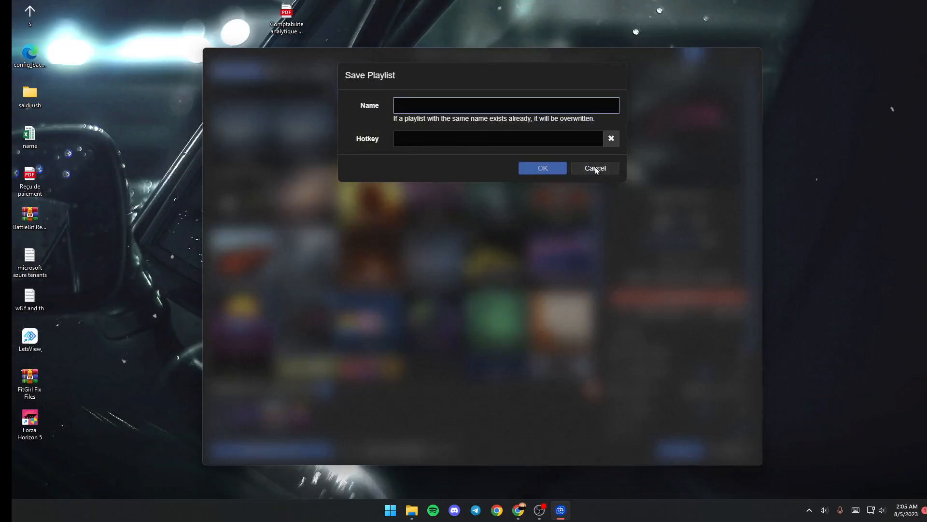
click(594, 168)
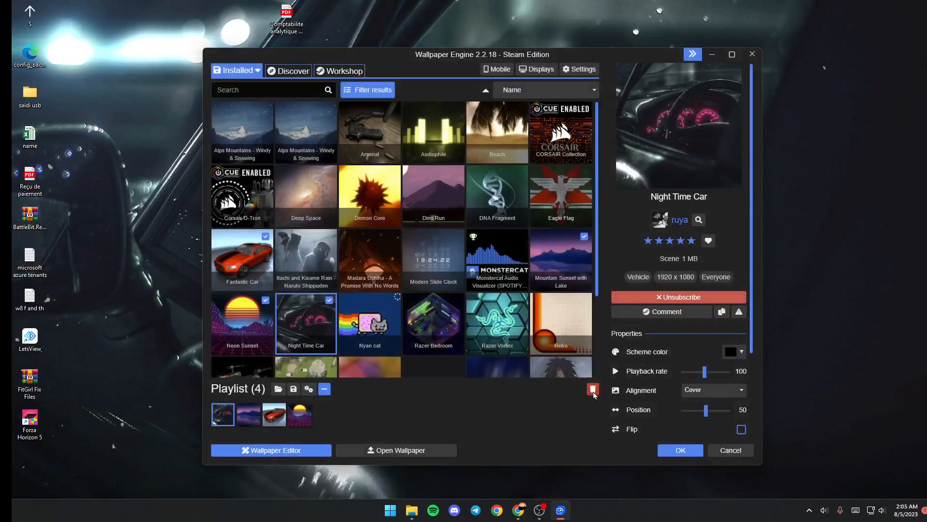
click(592, 388)
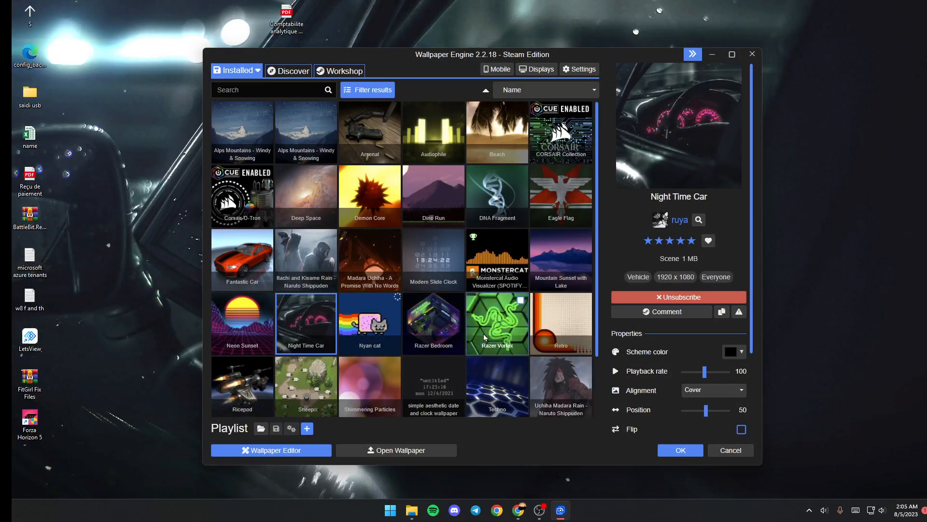